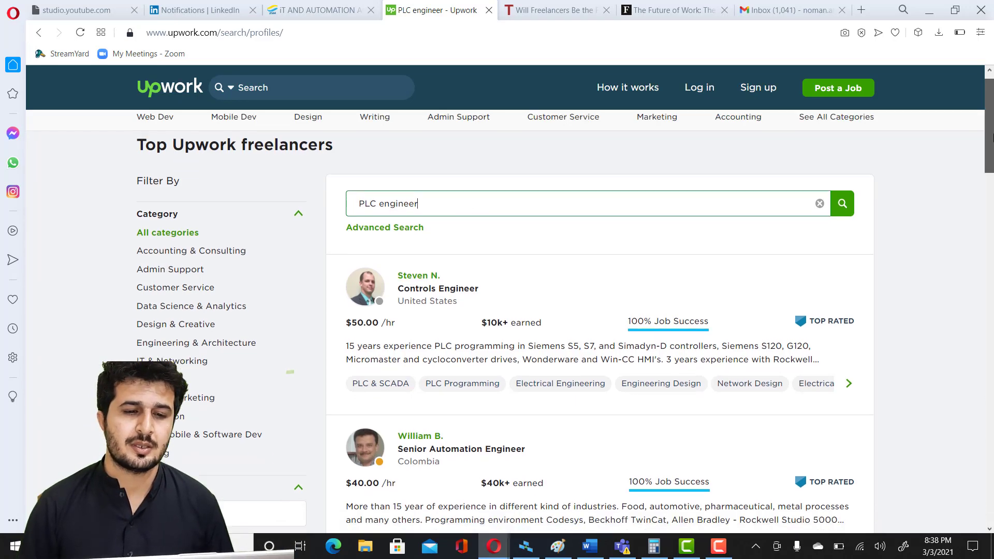
scroll(down, 3)
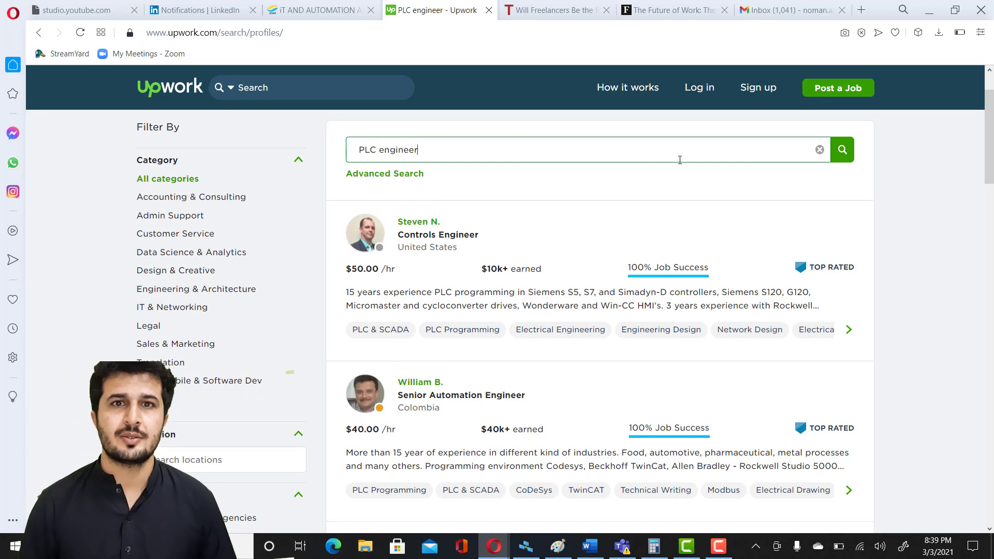
mouse_move(842, 191)
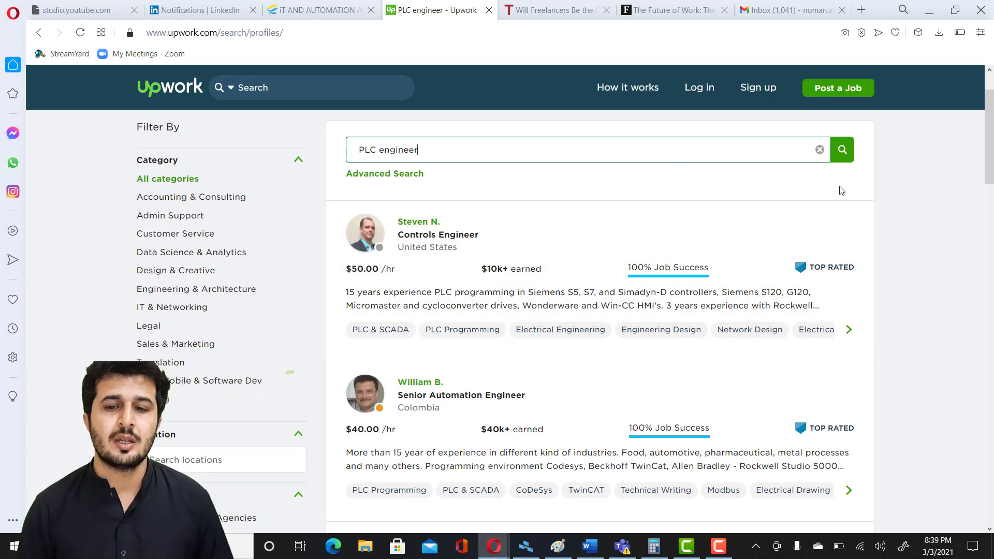
scroll(down, 3)
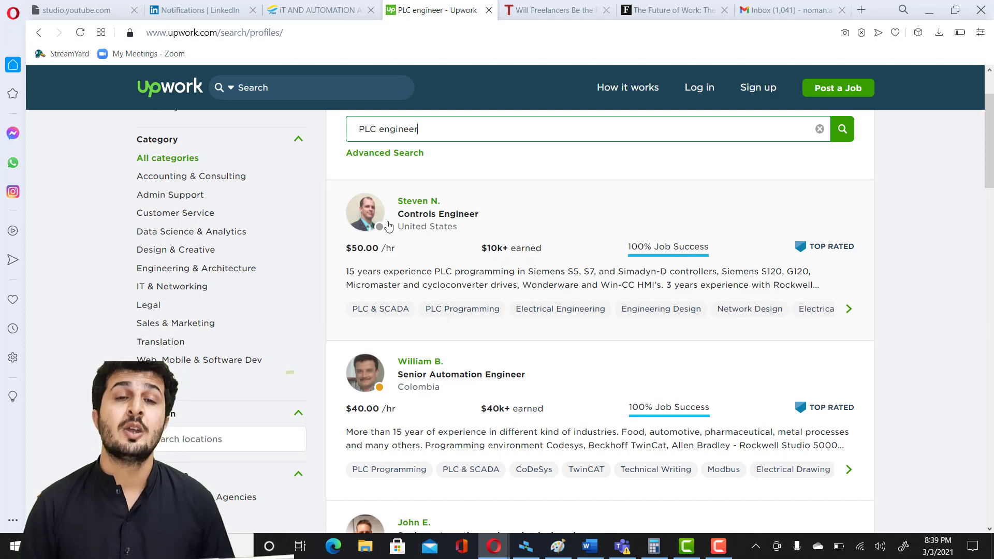
mouse_move(794, 211)
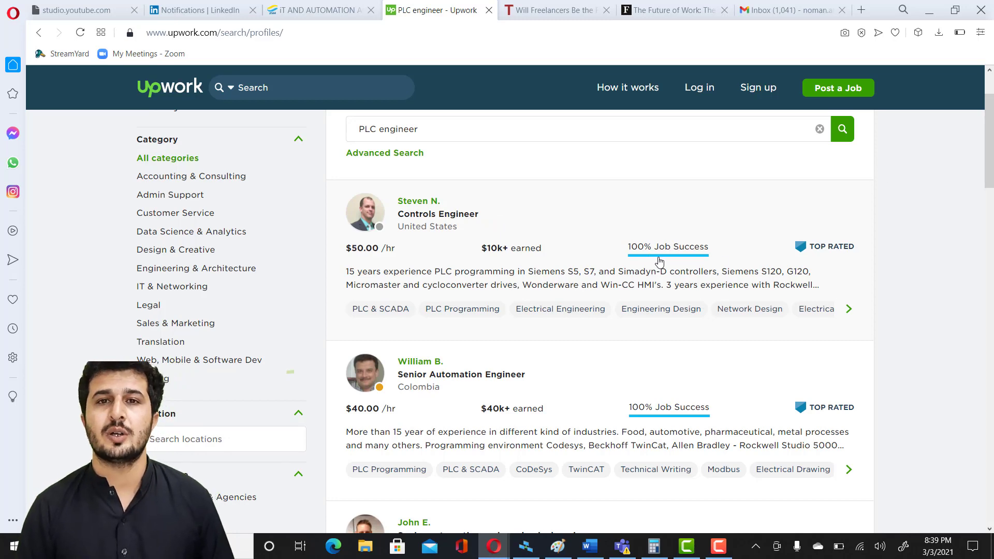
scroll(down, 3)
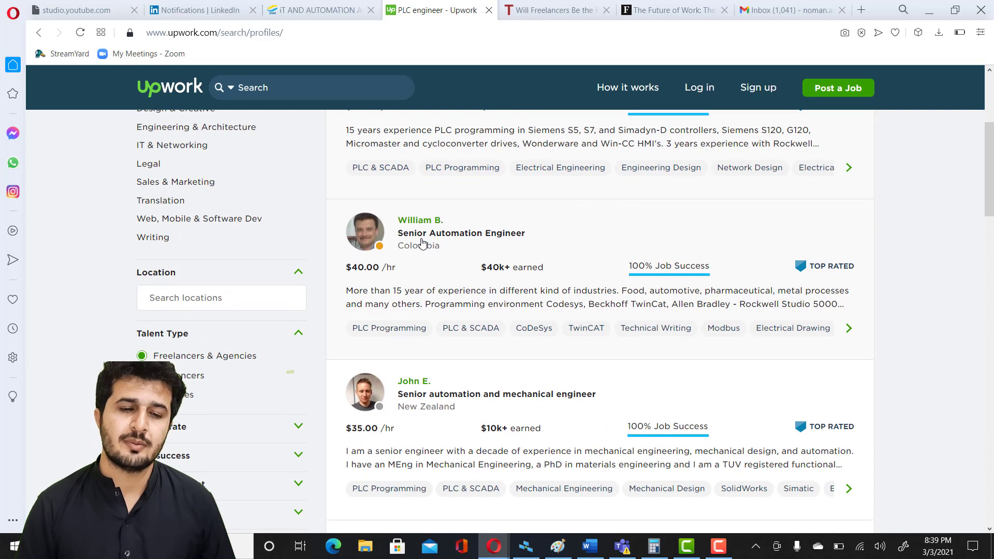
mouse_move(413, 381)
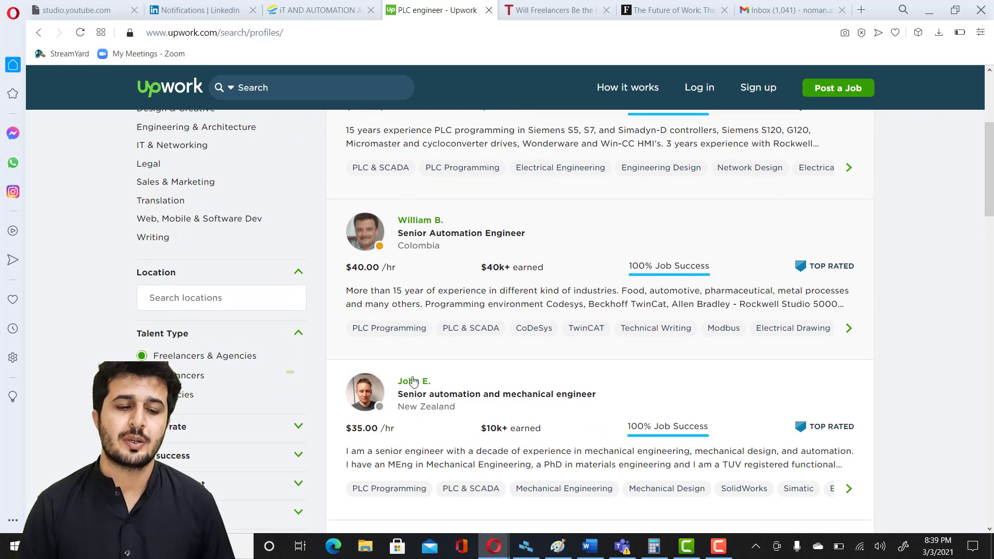
scroll(down, 3)
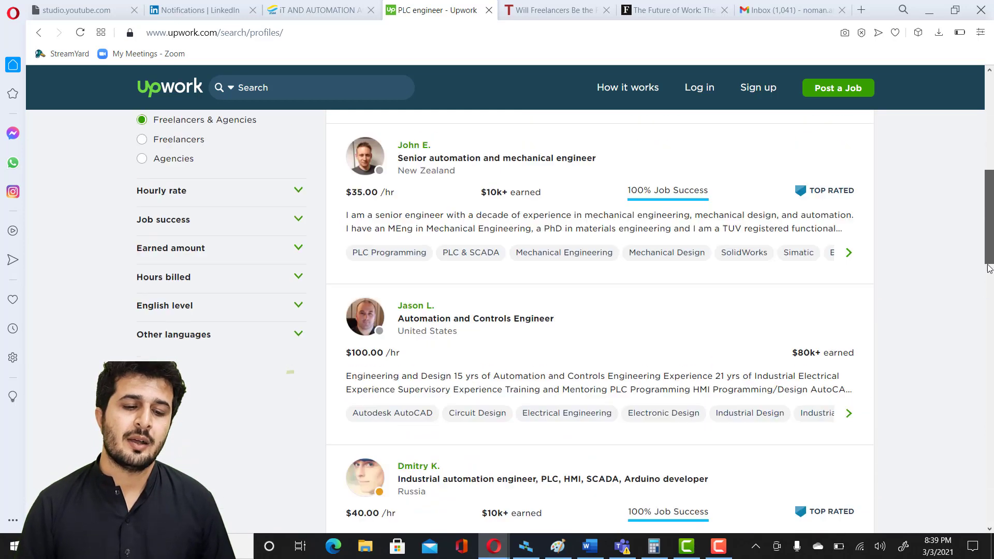
scroll(down, 3)
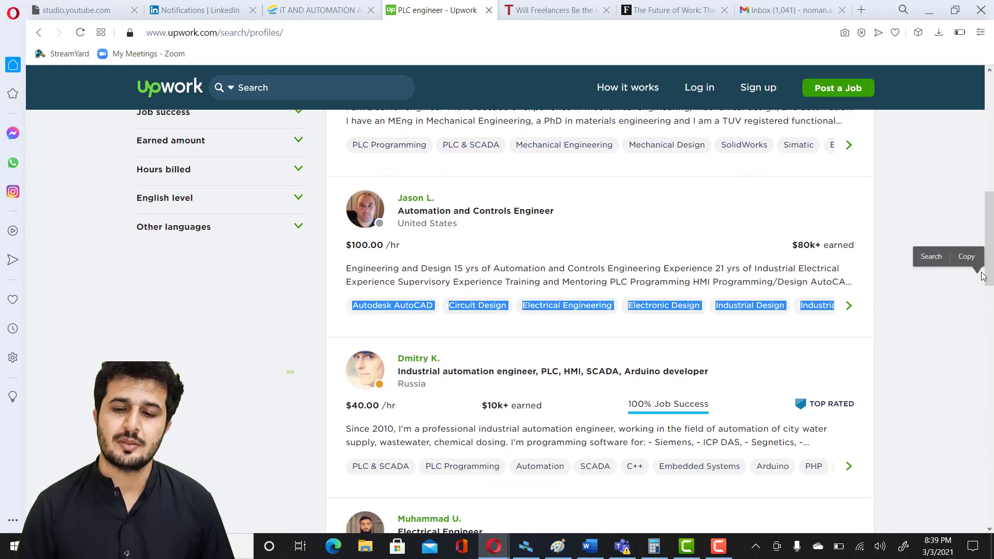
scroll(down, 3)
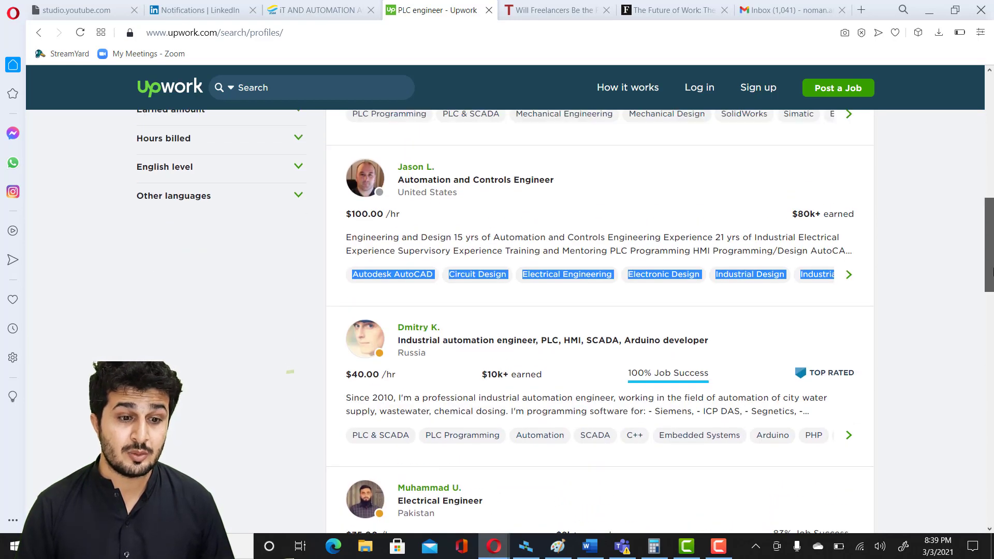